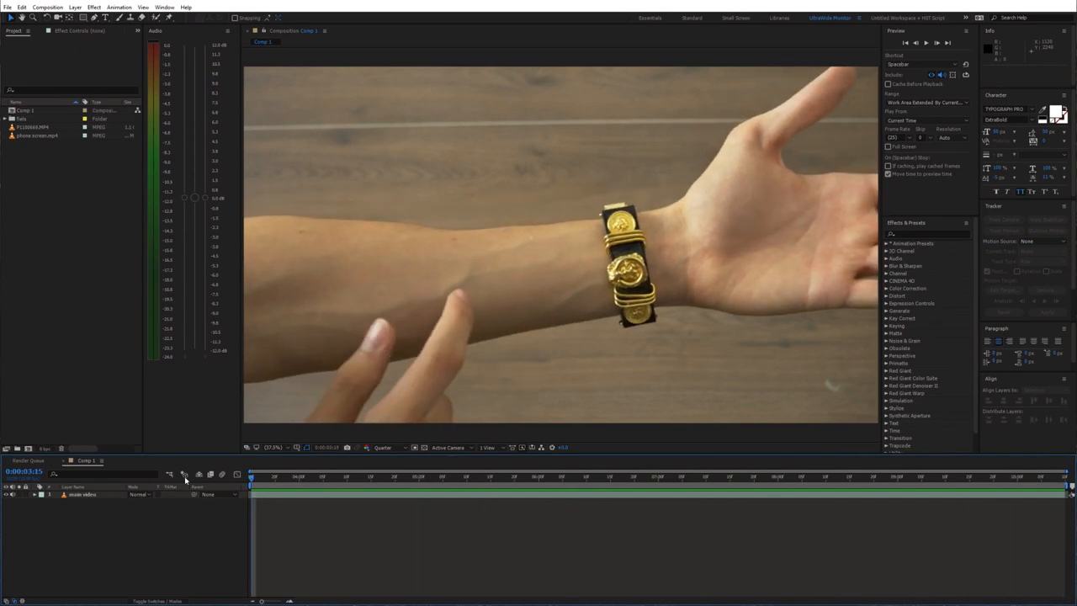
mouse_move(639, 278)
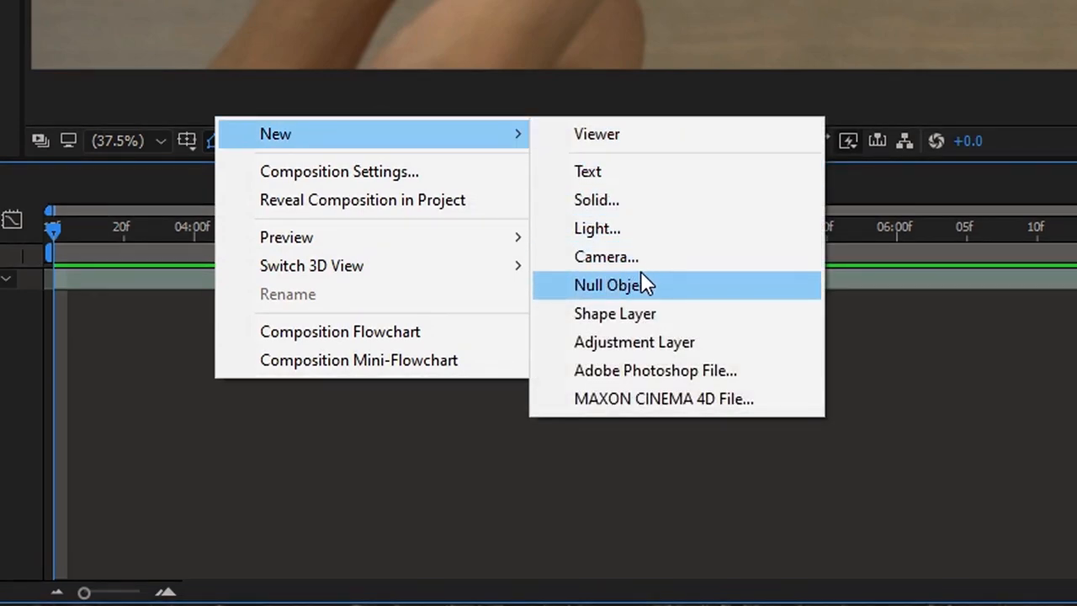
Add Null 1 and track the bracelet, applying the tracked motion to Null 1
left_click(614, 284)
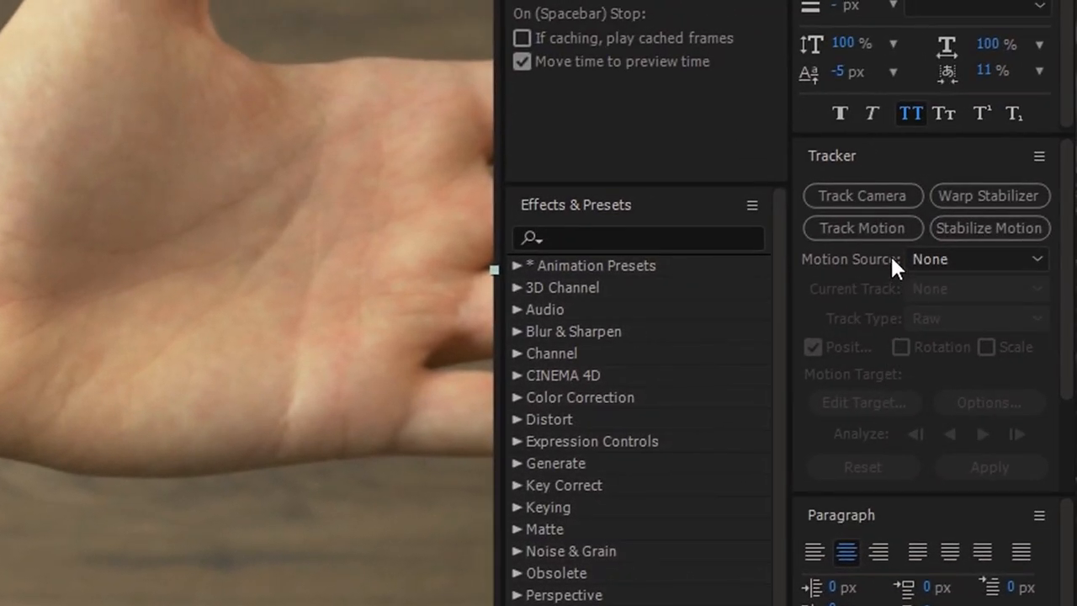
left_click(862, 228)
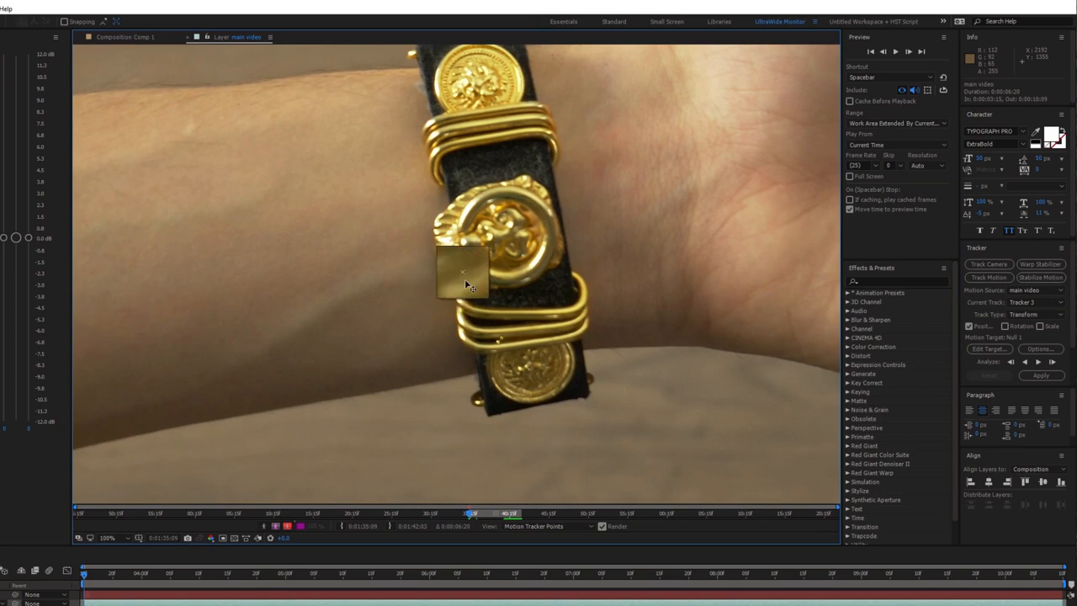
left_click_drag(463, 278, 492, 240)
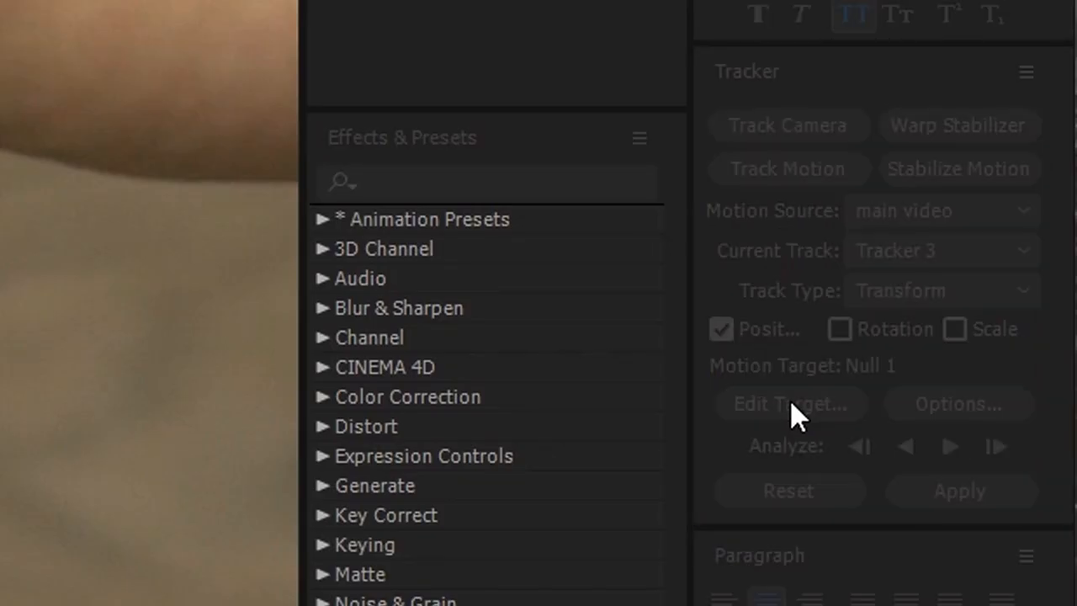
left_click(787, 403)
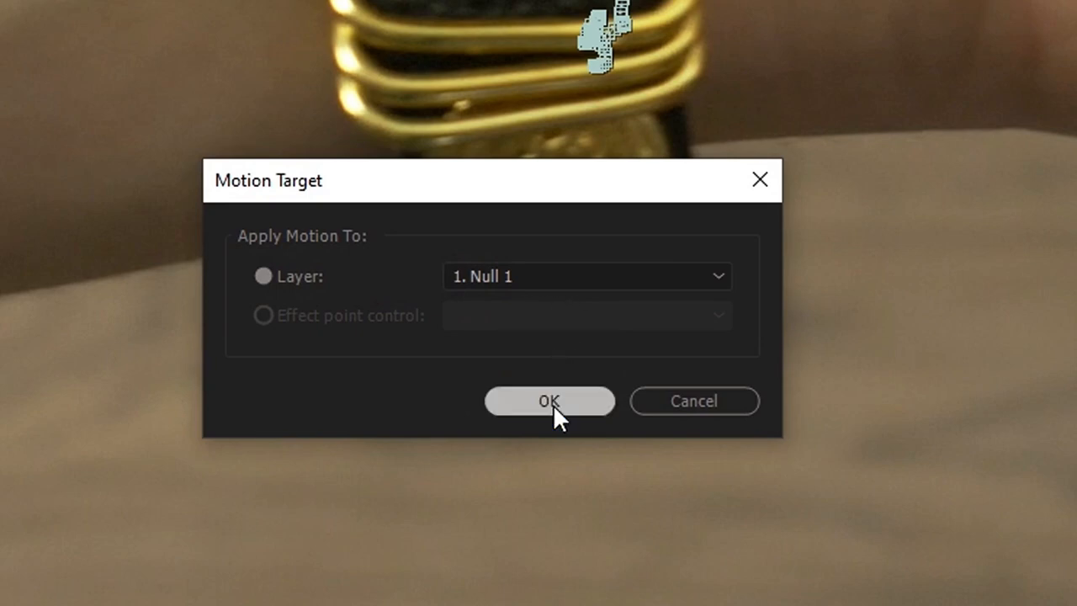
left_click(550, 400)
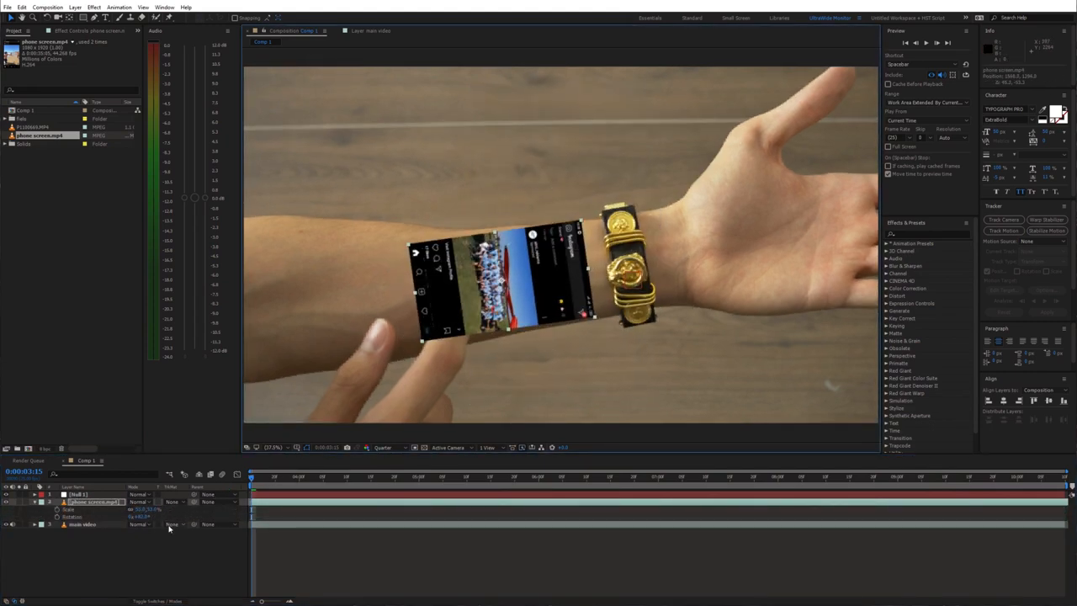
Set the phone screen layer's blend mode to Screen
left_click(174, 501)
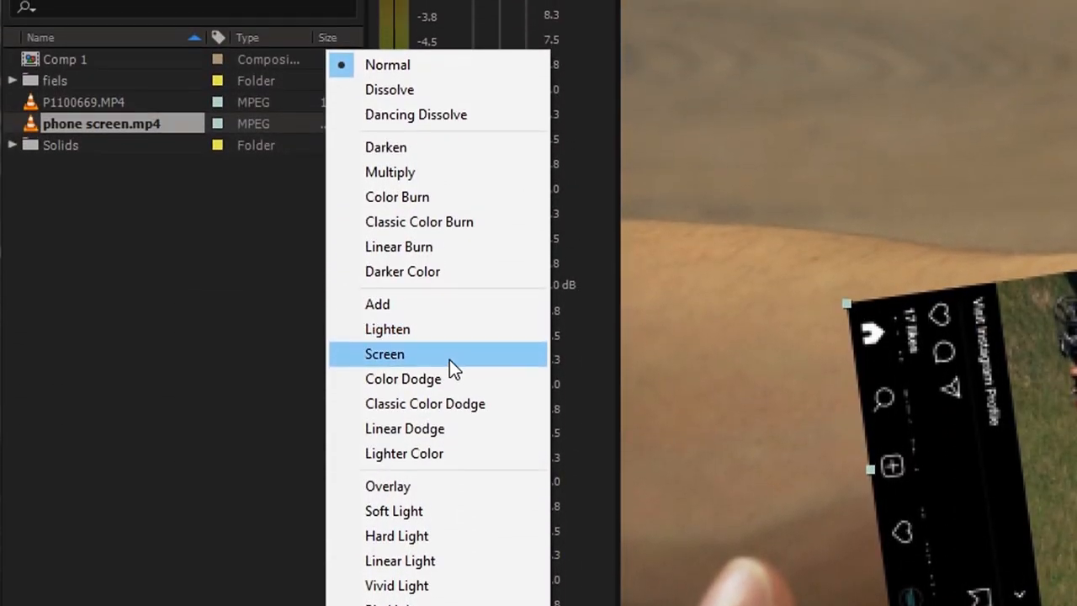
left_click(384, 353)
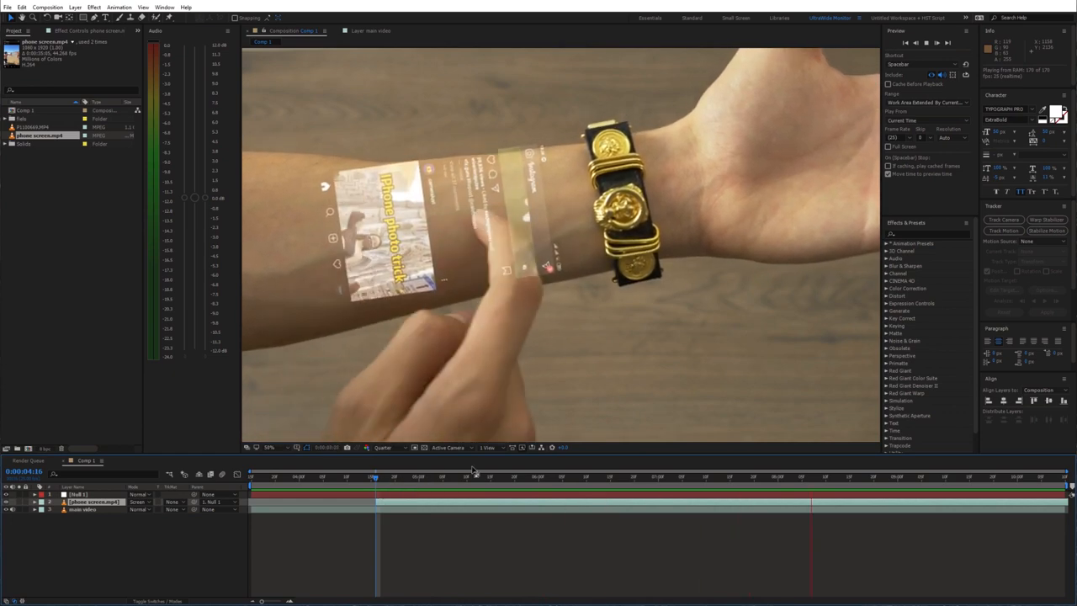
Search Effects & Presets for 'mesh' to find Mesh Warp
type("mesh")
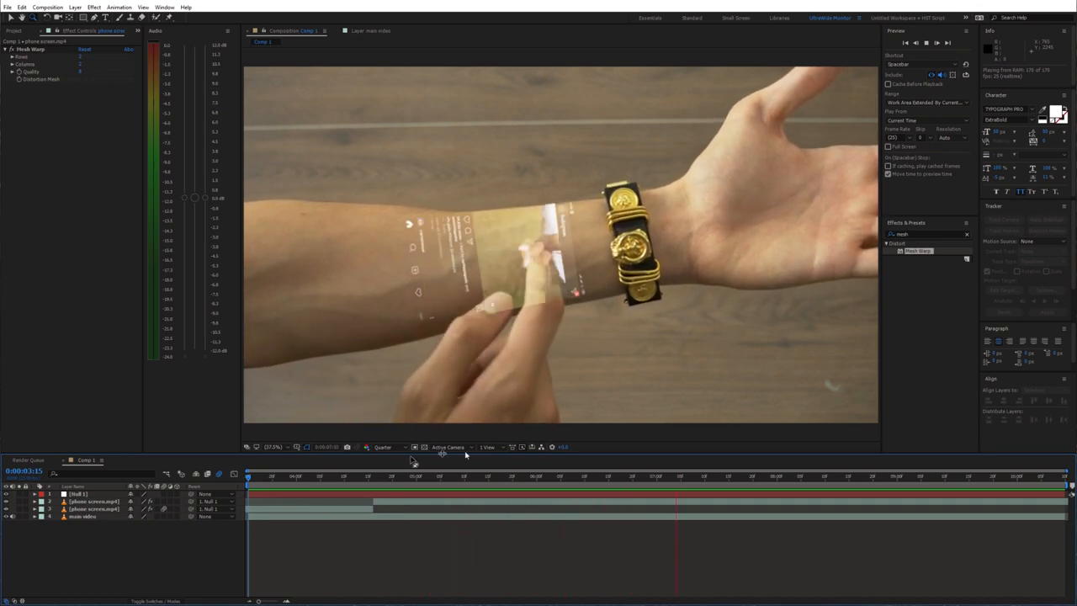
Select the duplicate phone screen layer to prepare it as the light beam
left_click(560, 475)
type("bad")
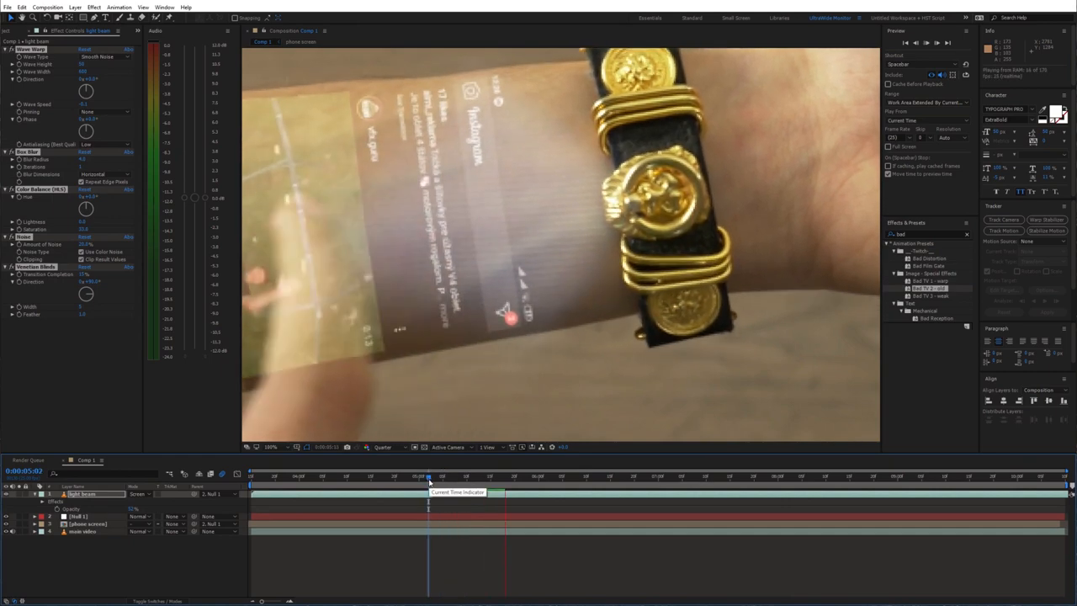
Search effects for 'curves' and then 'glow' for the phone screen
type("curves")
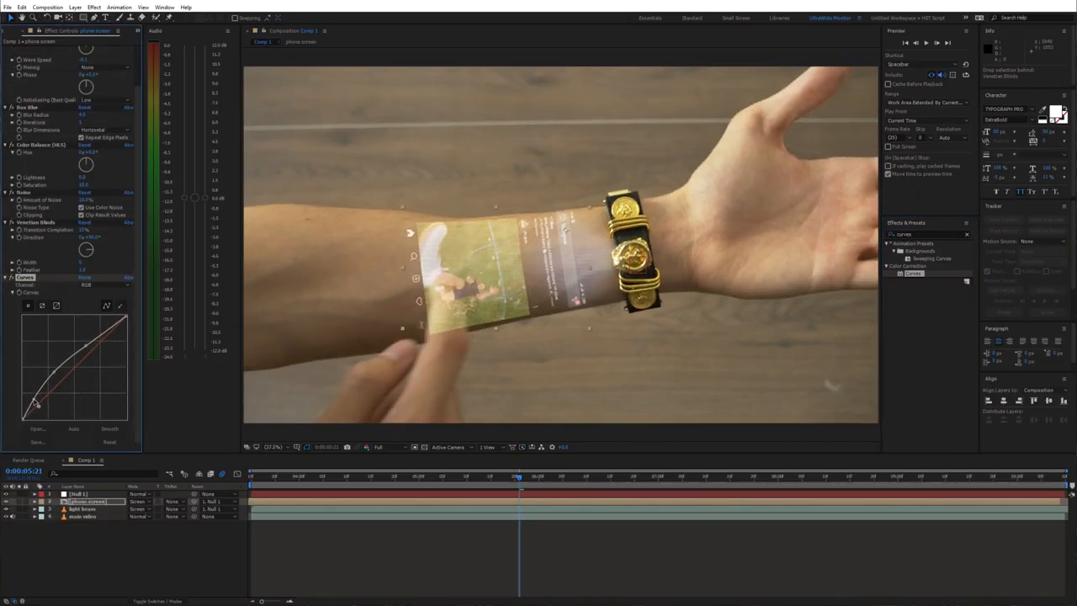
type("glow")
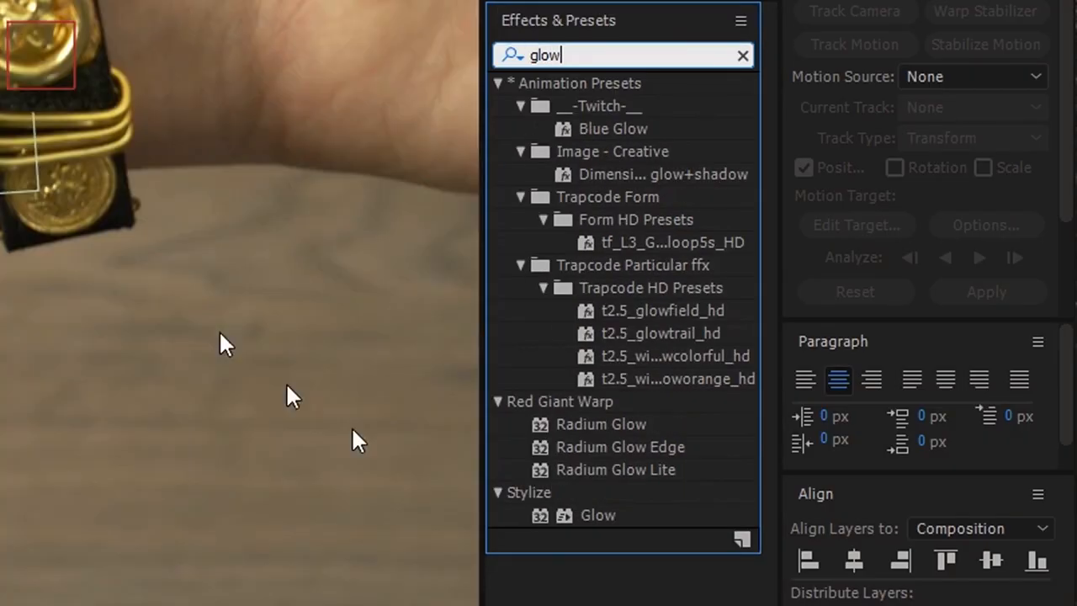